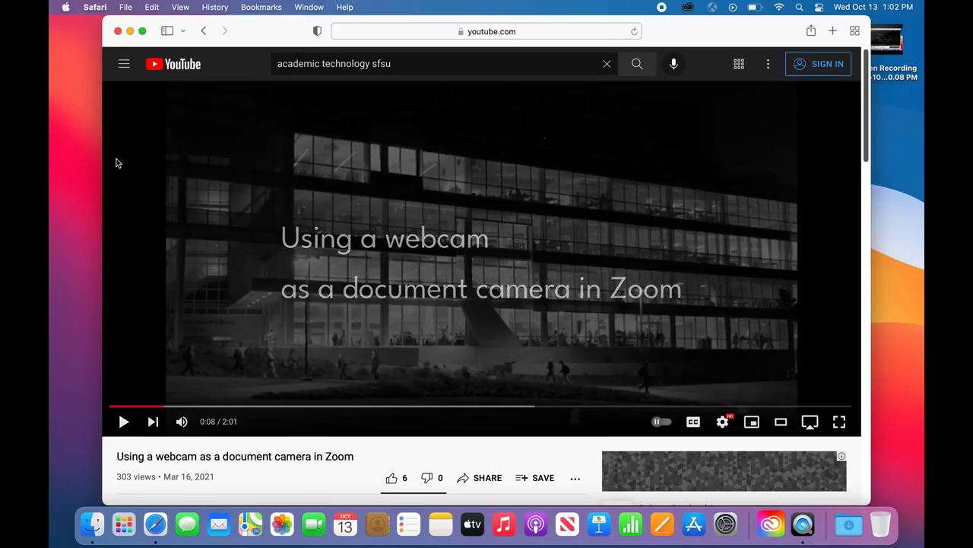
Step: Bring up System Preferences from the Apple menu over the paused YouTube video
{"action": "left_click", "coordinate": [66, 6]}
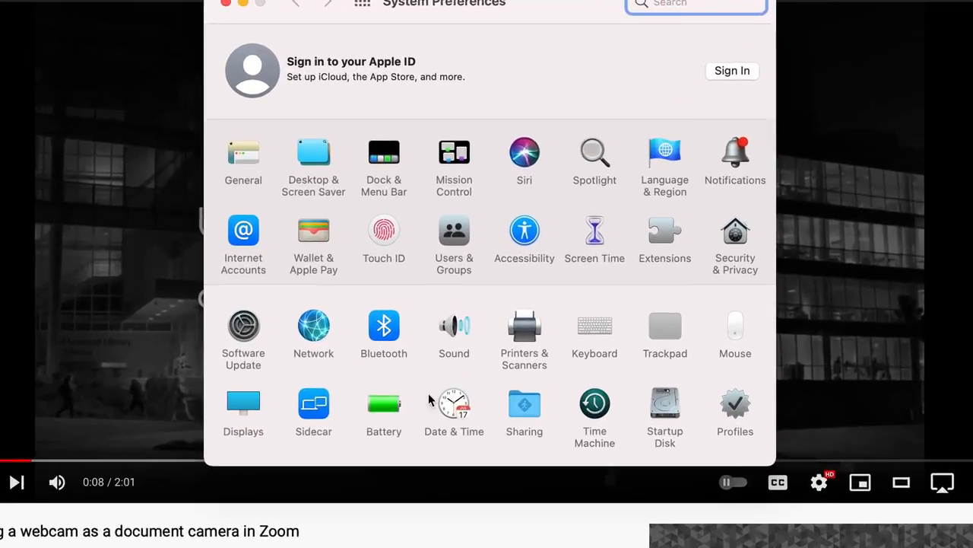
Step: Set Sound output to the external DisplayPort/HDMI display, then resume the YouTube video
{"action": "left_click", "coordinate": [454, 325]}
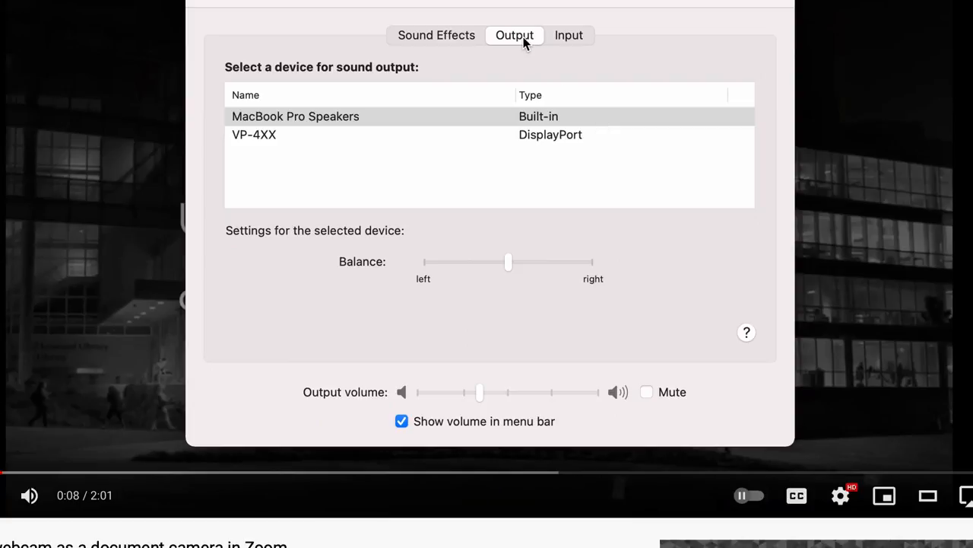
{"action": "mouse_move", "coordinate": [493, 136]}
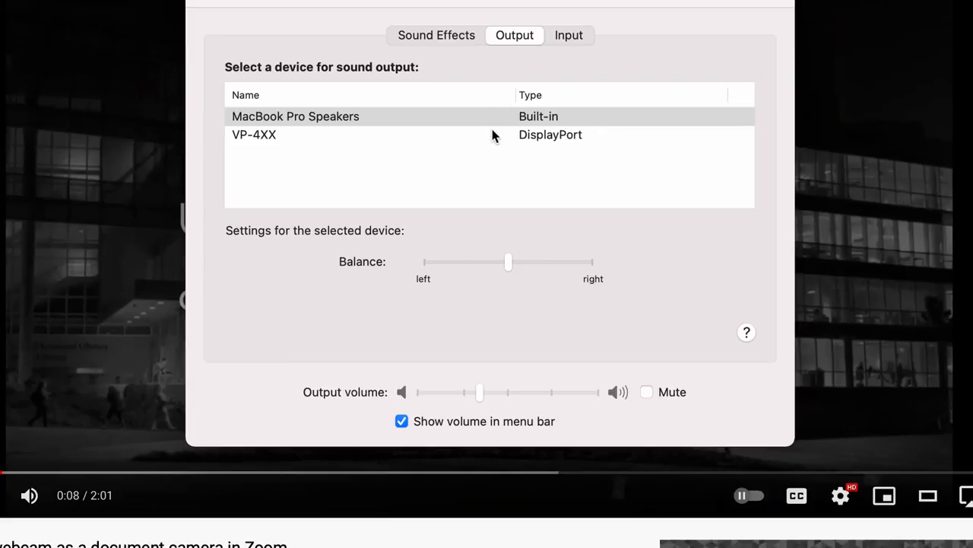
{"action": "left_click", "coordinate": [254, 134]}
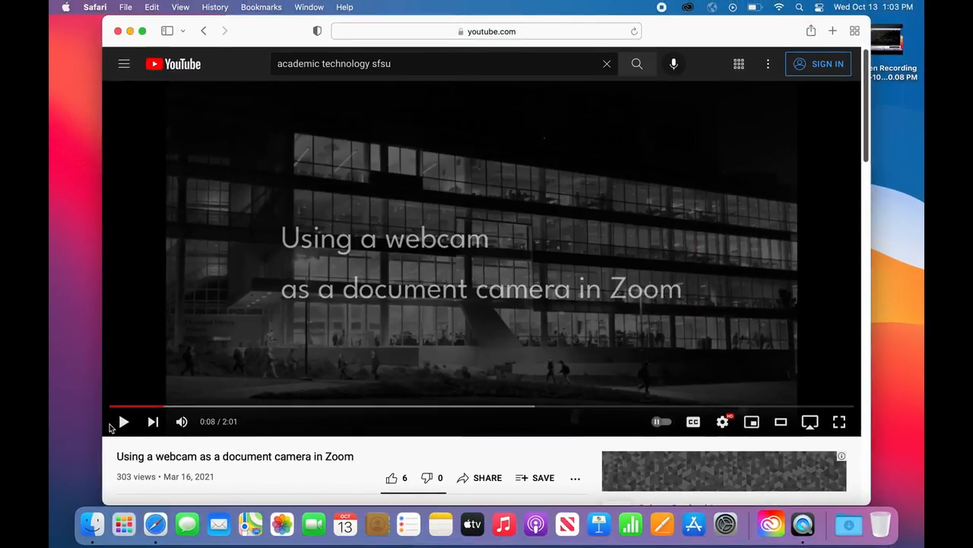
{"action": "left_click", "coordinate": [840, 421]}
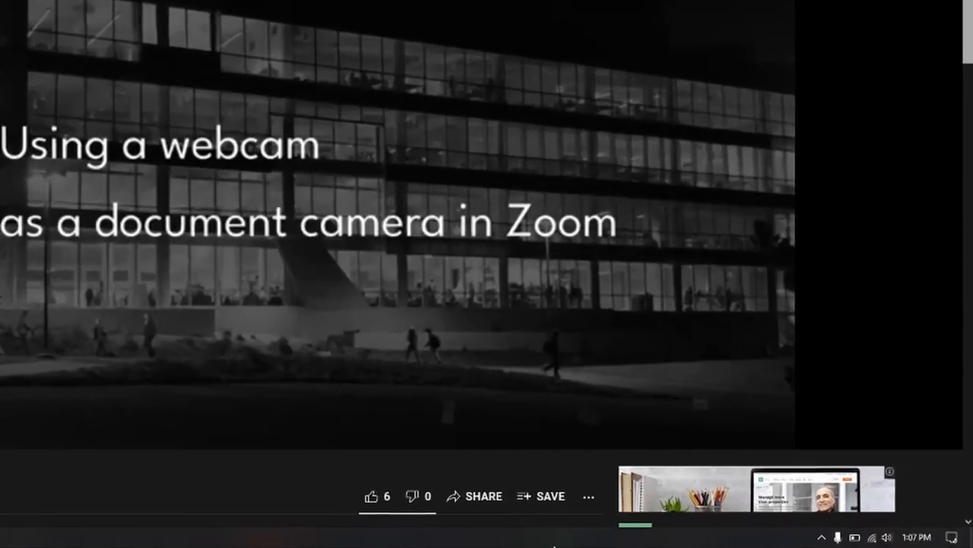